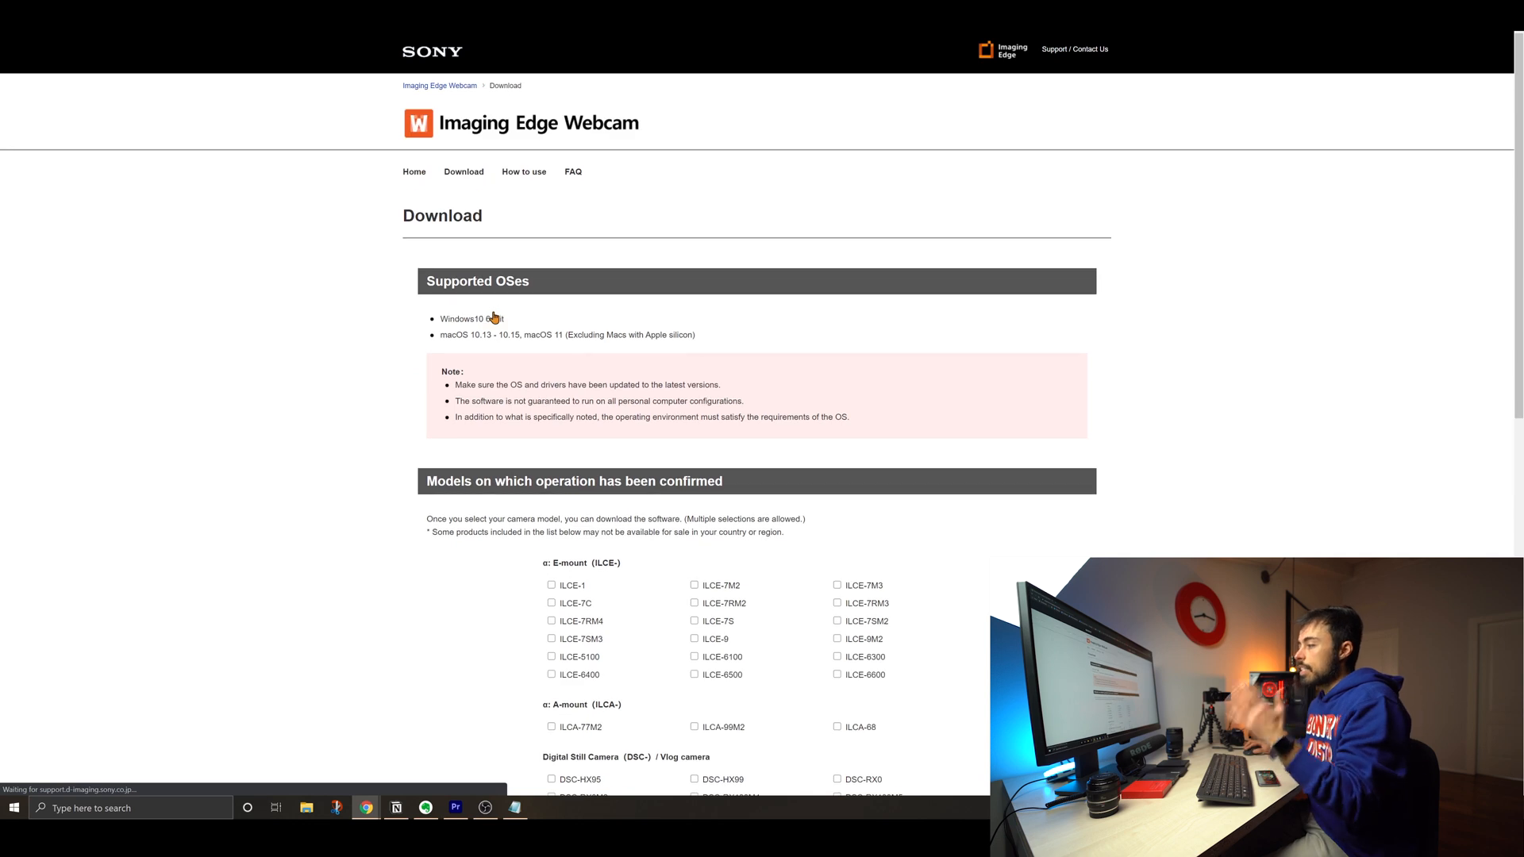
scroll(down, 3)
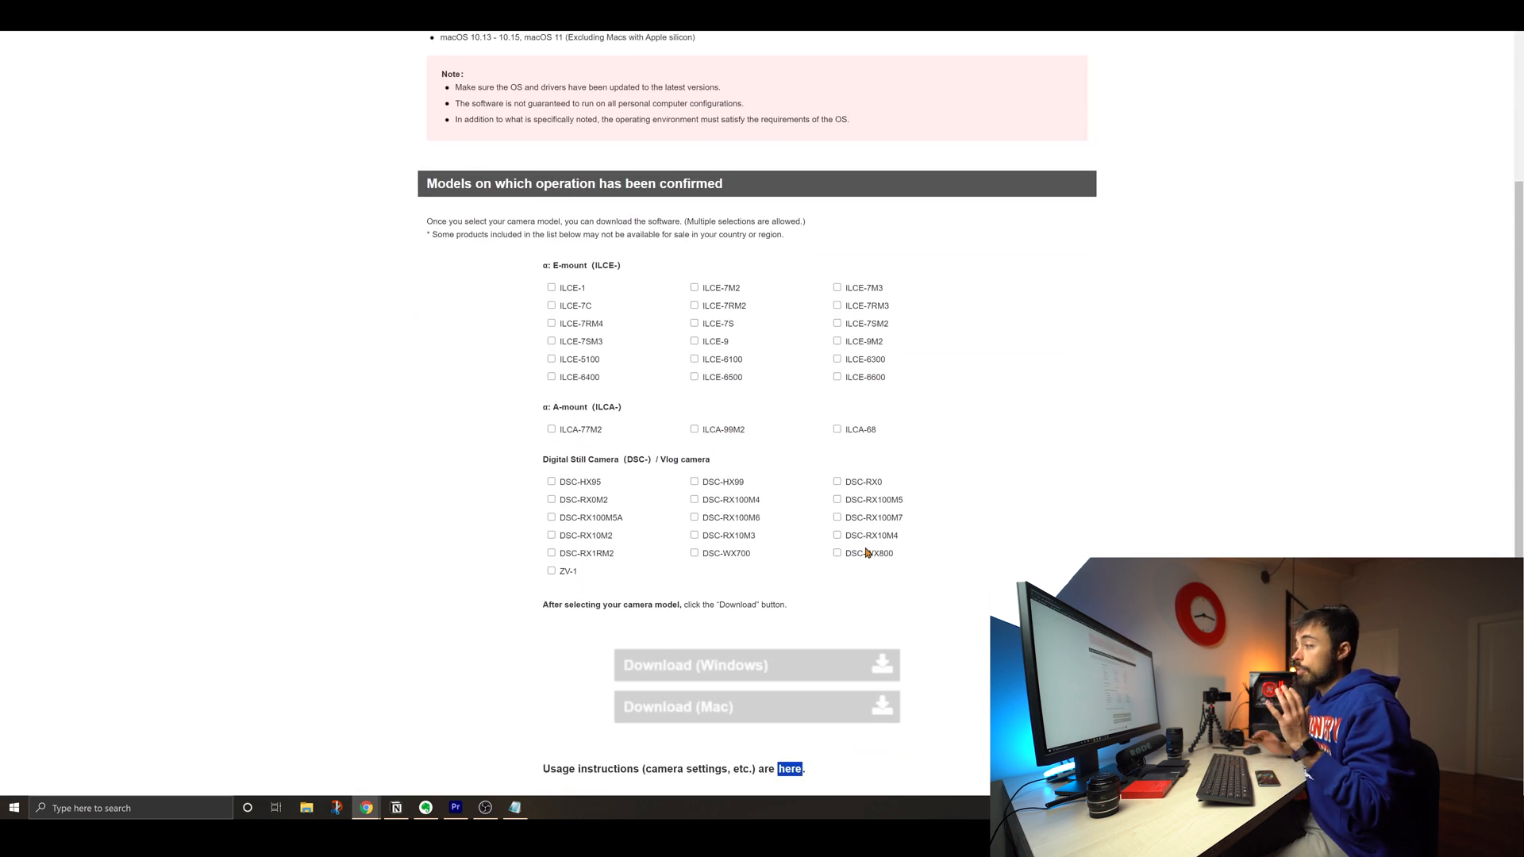